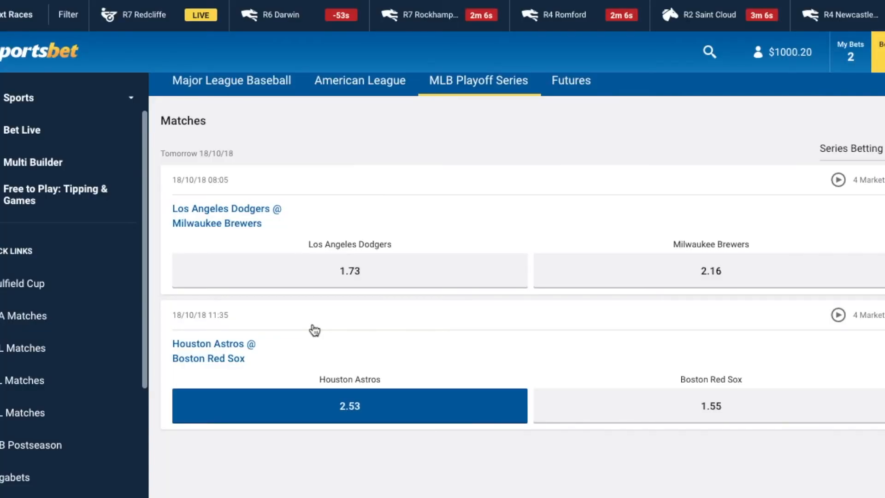
# Step: Compare the unsettled Red Sox bet at 2.25 in bet365 history with Sportsbet's 2.53 Astros odds
pyautogui.click(422, 29)
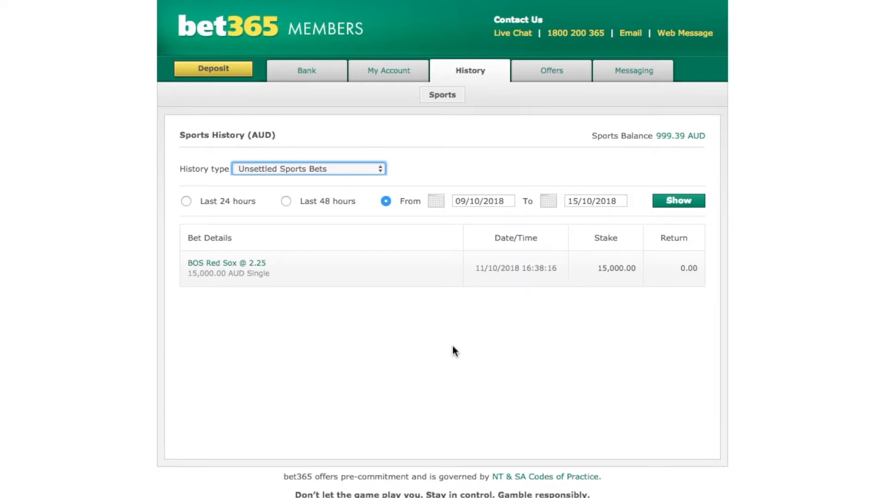
pyautogui.moveTo(282, 272)
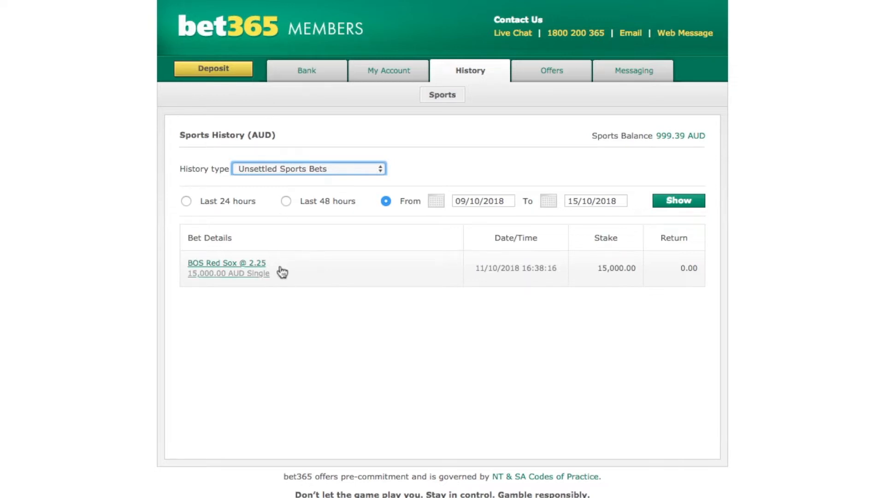
pyautogui.click(557, 29)
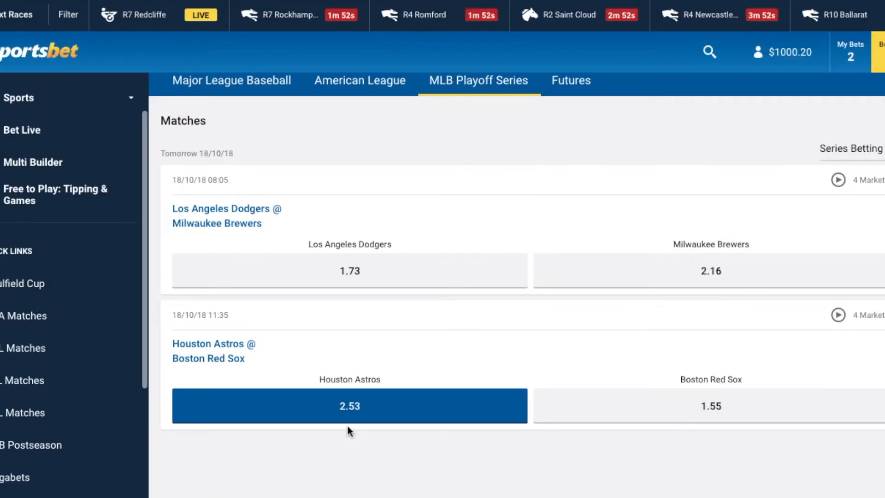
pyautogui.moveTo(74, 118)
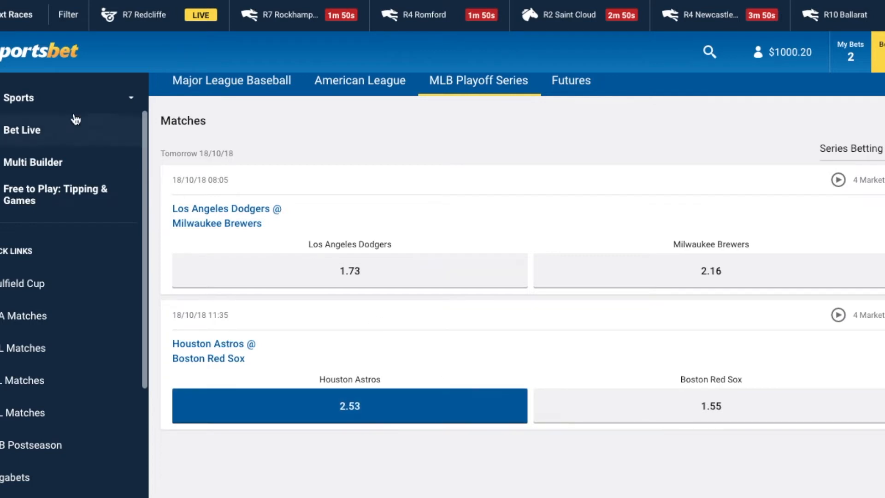
pyautogui.moveTo(379, 331)
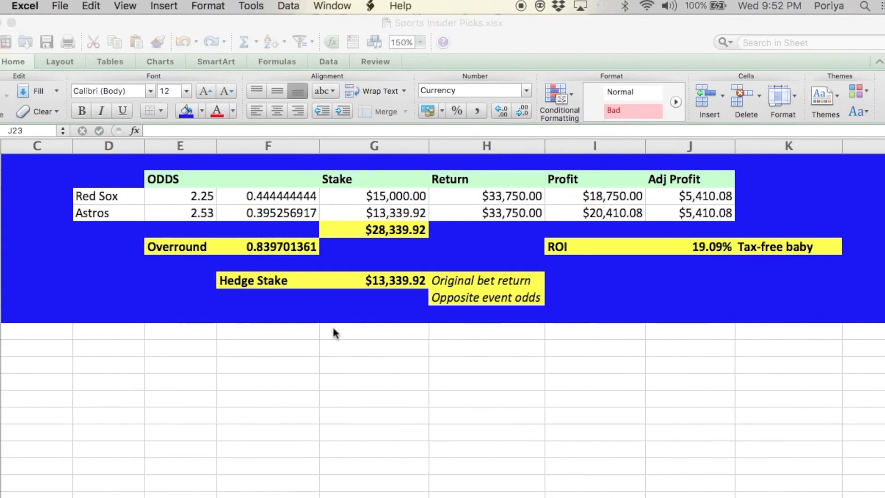
pyautogui.click(109, 247)
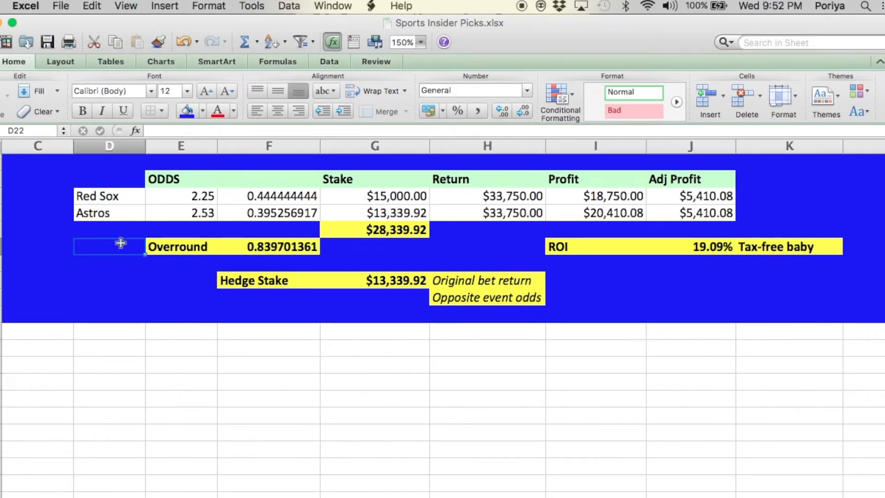
pyautogui.click(181, 213)
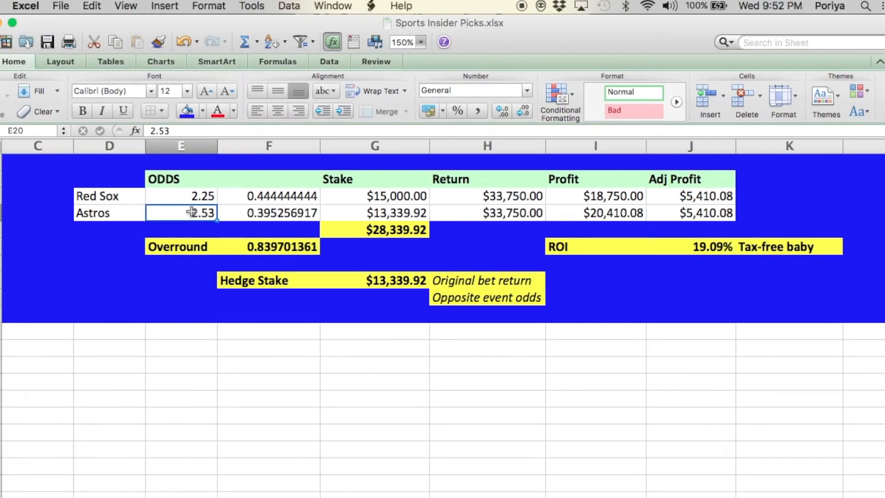
pyautogui.click(182, 196)
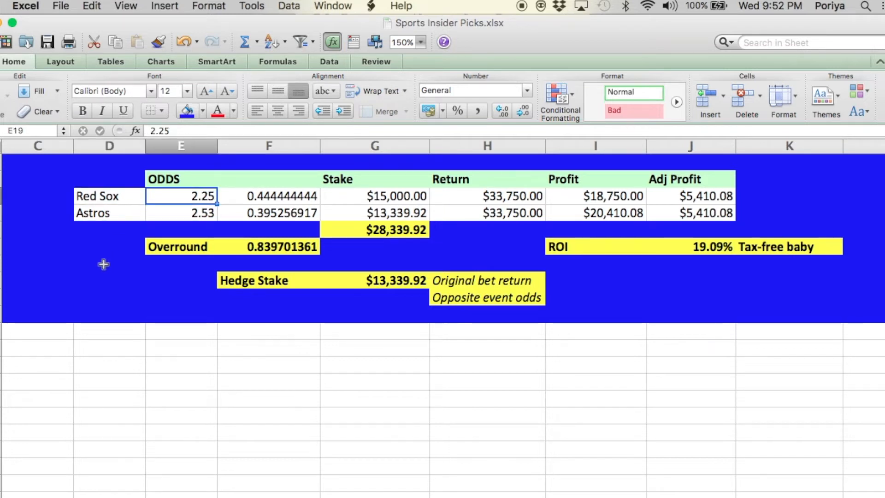
pyautogui.click(374, 196)
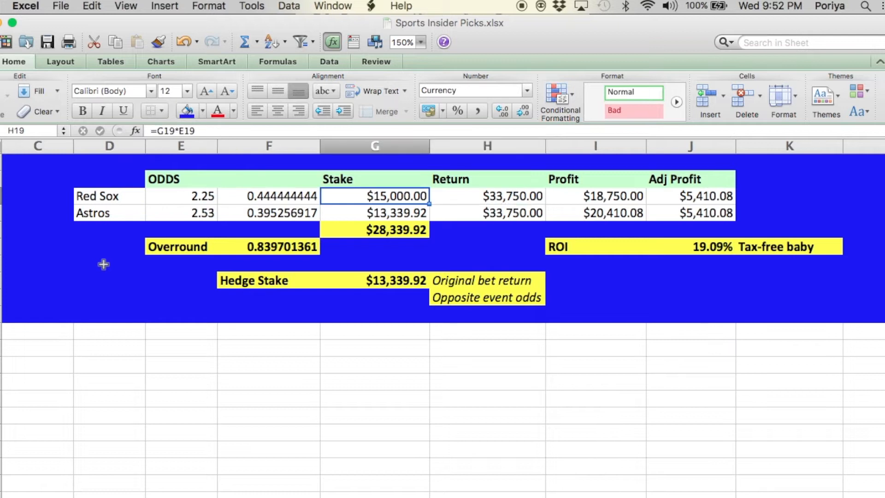
pyautogui.click(486, 196)
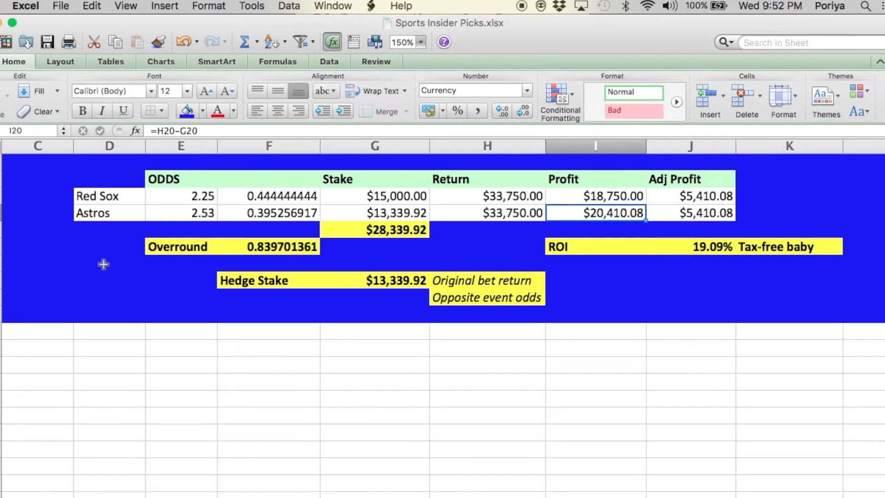
pyautogui.click(595, 196)
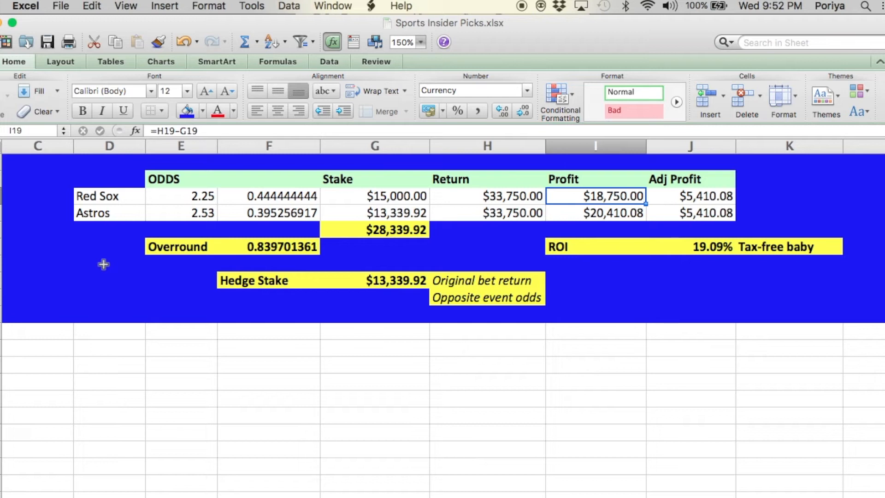
pyautogui.click(595, 213)
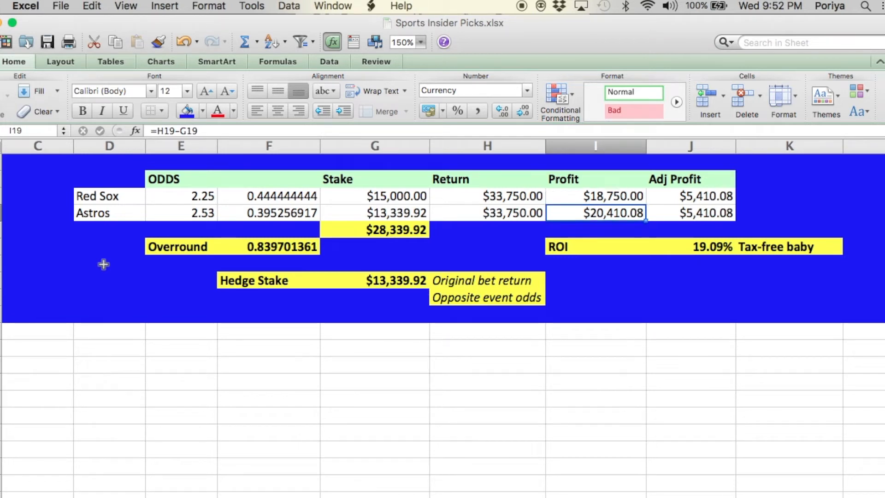
pyautogui.click(180, 230)
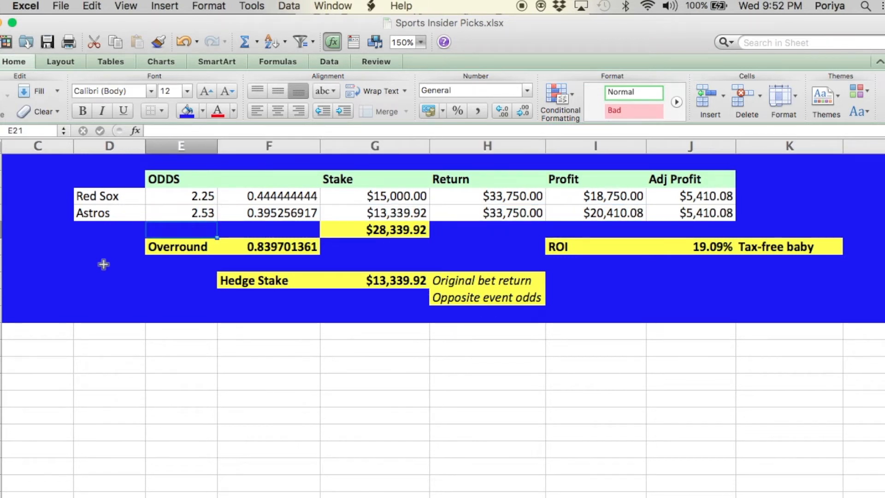
pyautogui.click(487, 281)
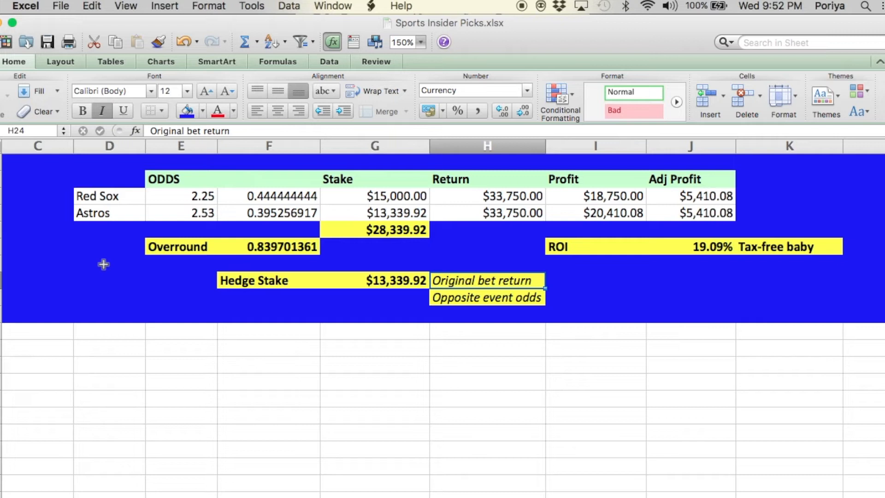
pyautogui.click(487, 247)
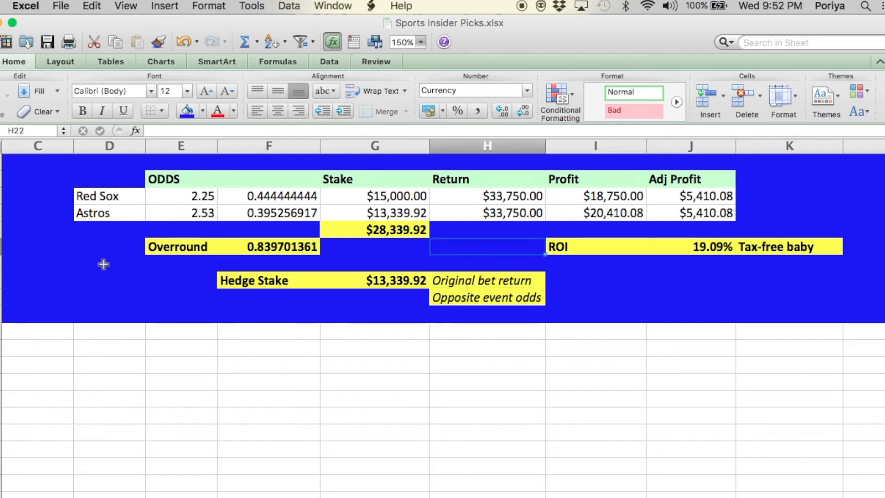
pyautogui.click(487, 196)
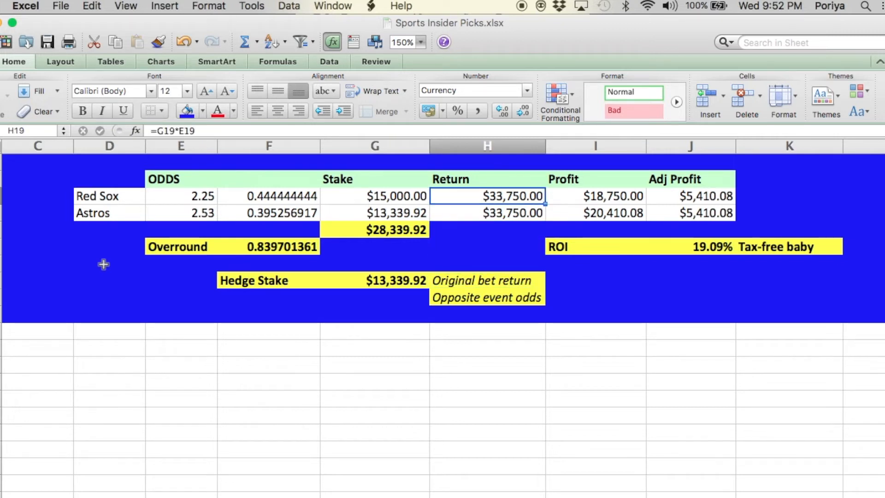
pyautogui.click(487, 213)
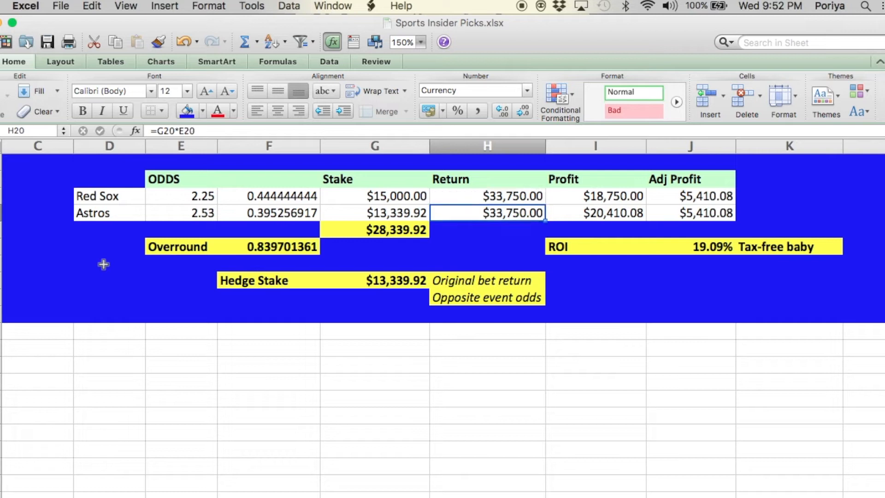
pyautogui.click(486, 280)
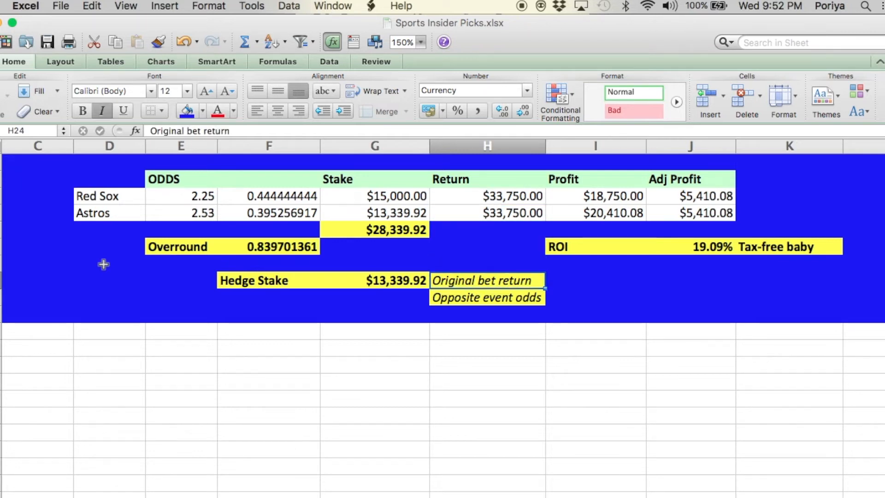
pyautogui.click(180, 213)
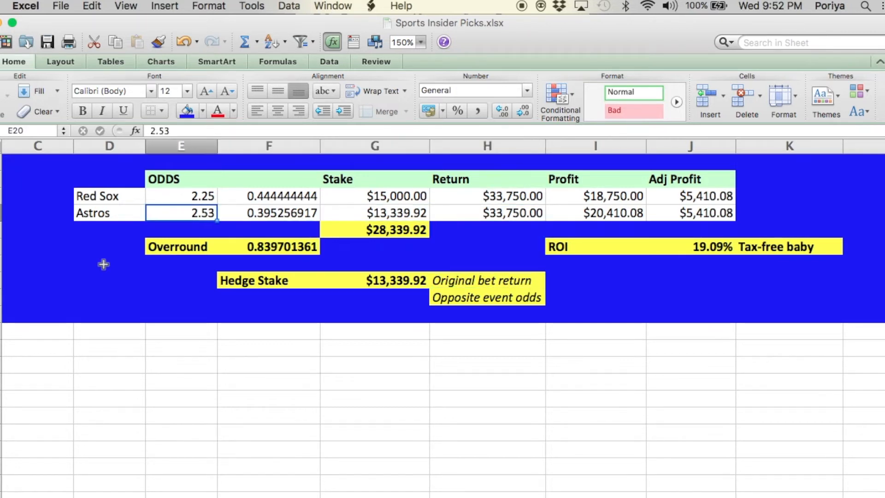
pyautogui.click(375, 281)
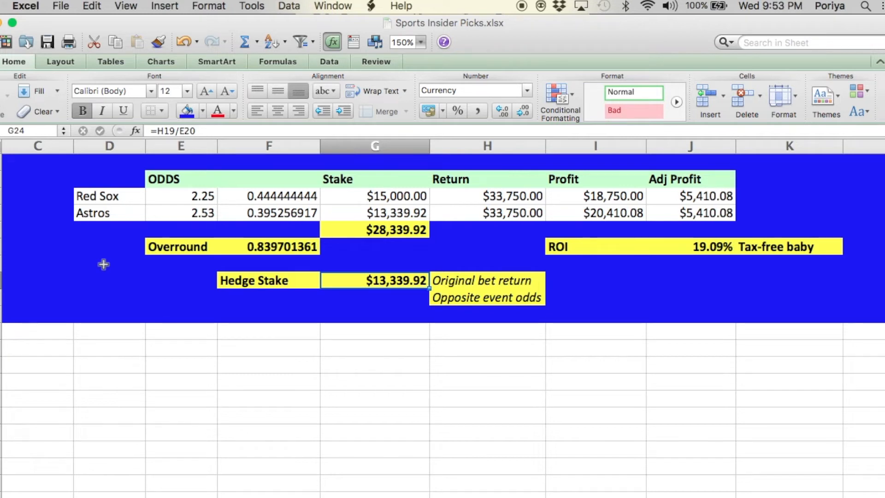
pyautogui.click(374, 213)
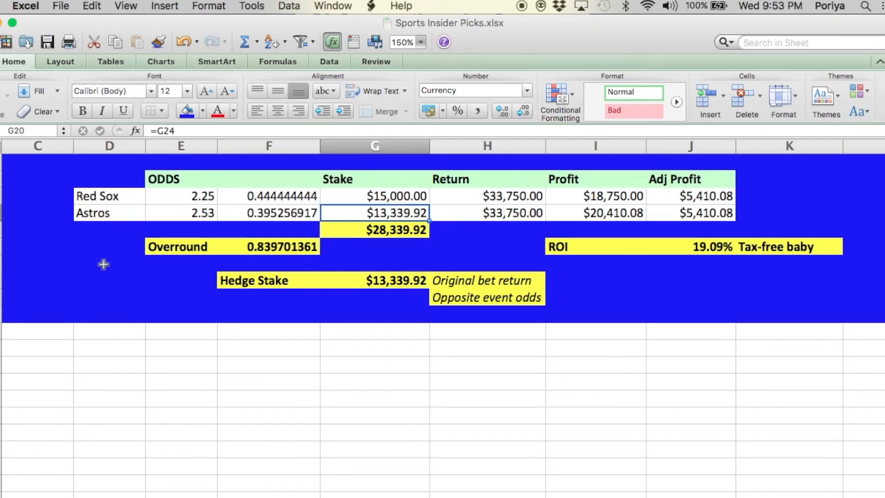
pyautogui.click(689, 213)
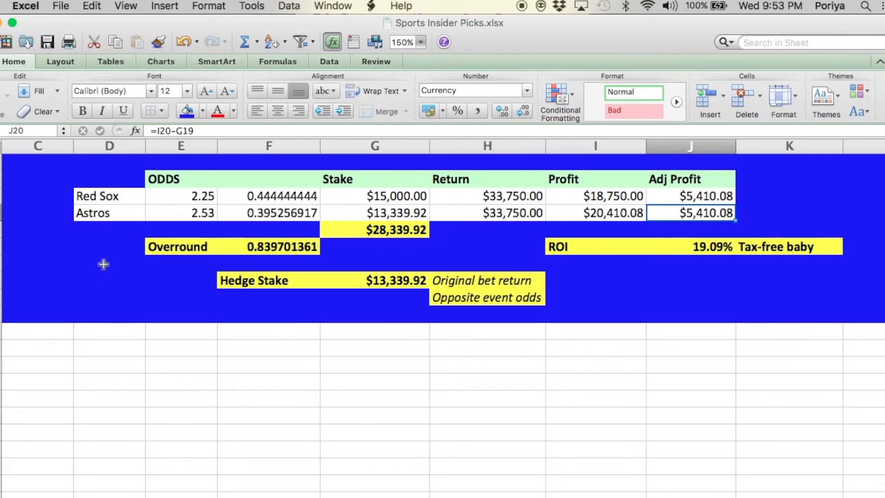
pyautogui.click(374, 213)
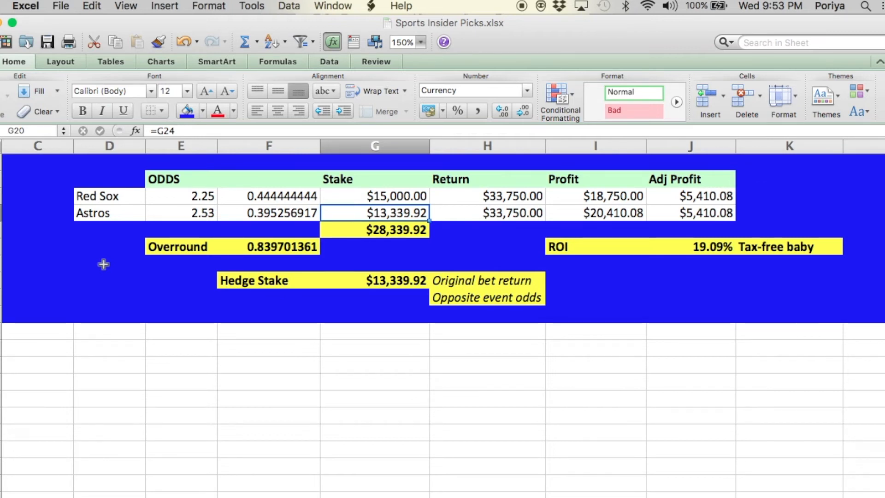
pyautogui.click(181, 213)
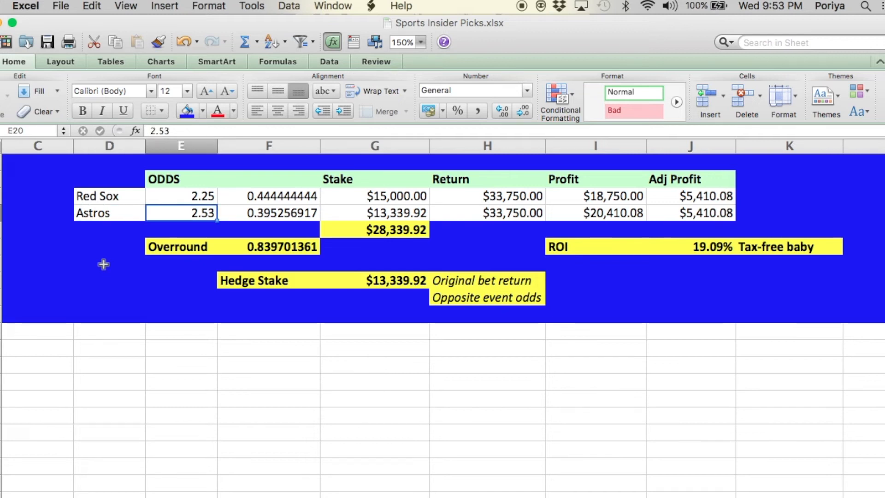
pyautogui.click(689, 213)
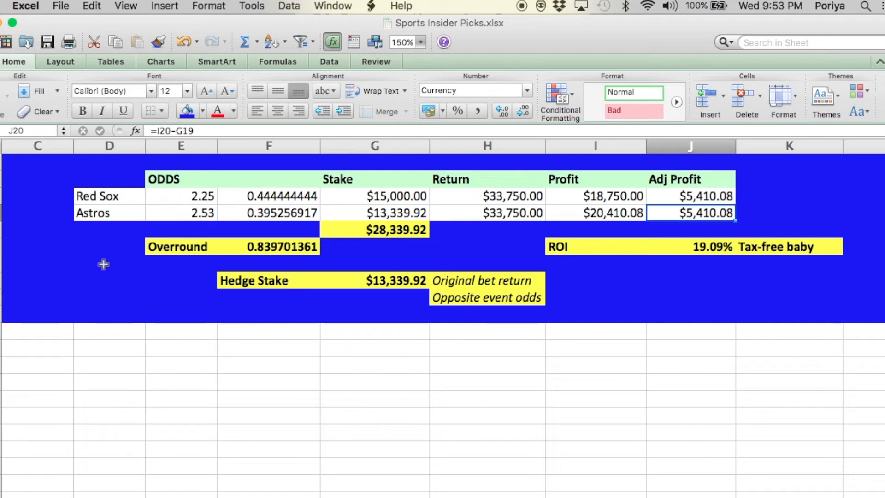
pyautogui.click(690, 246)
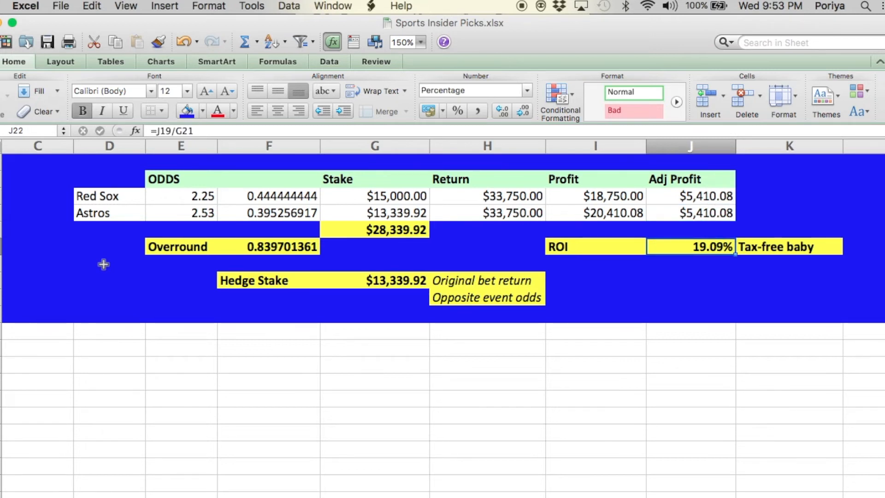